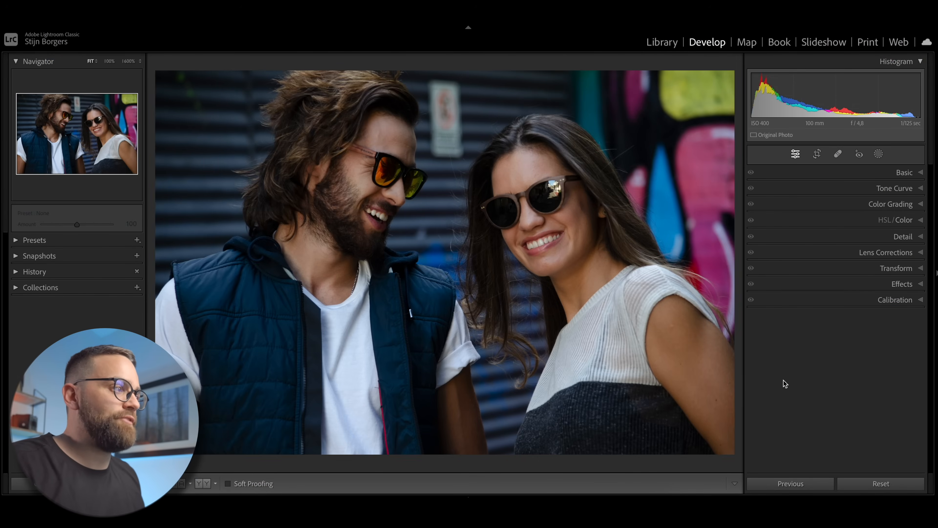
mouse_move(832, 338)
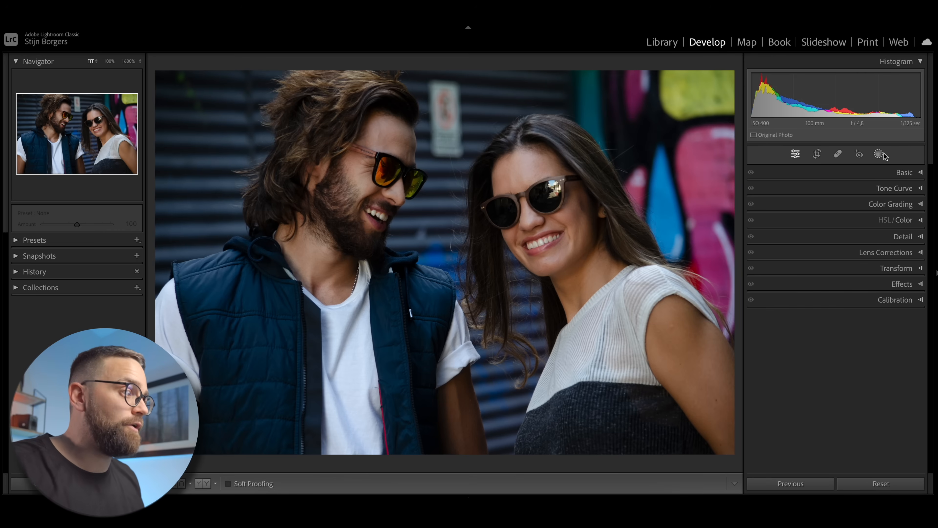
mouse_move(878, 154)
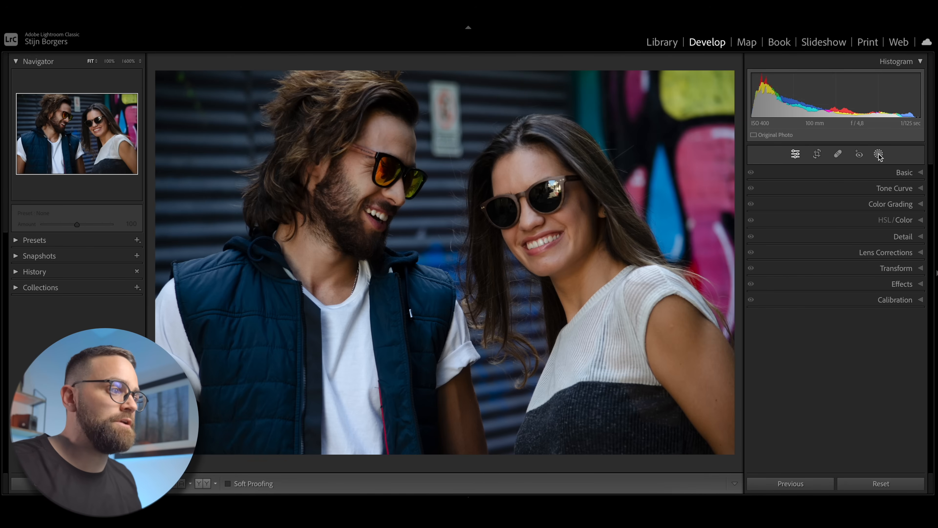
Step: Mask only Person 1's facial hair and nudge the beard's exposure and contrast up
left_click(878, 154)
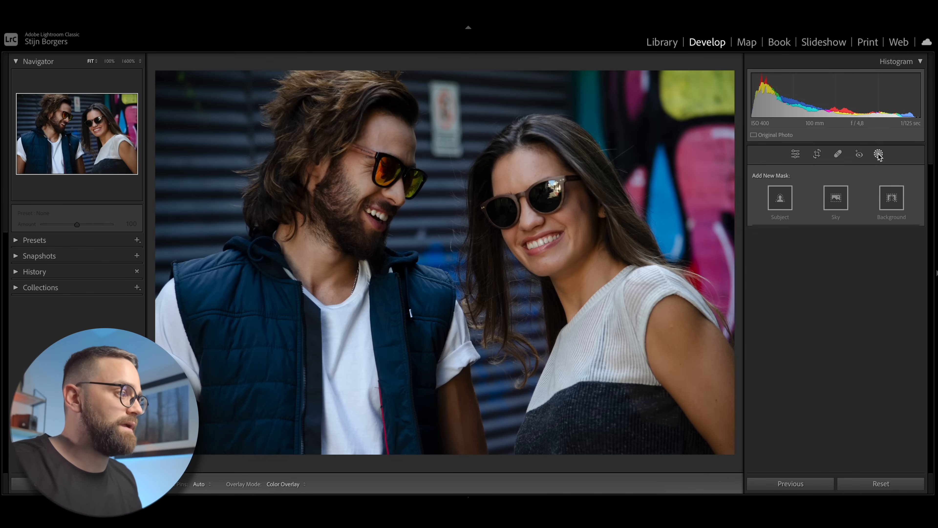
left_click(878, 154)
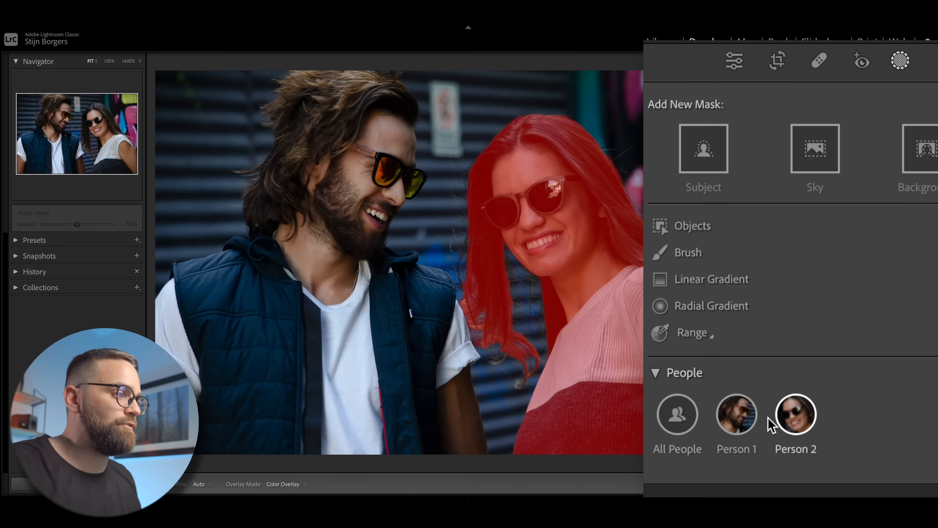
left_click(796, 413)
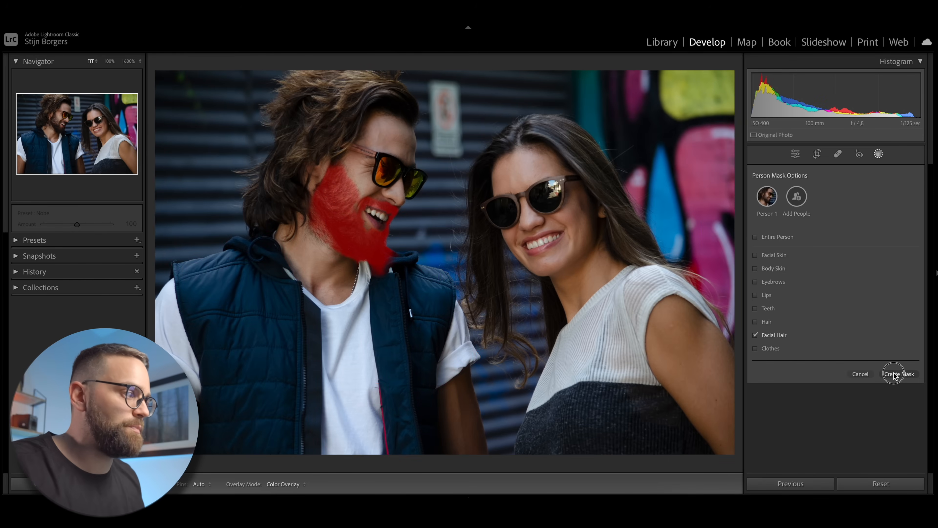
left_click(897, 374)
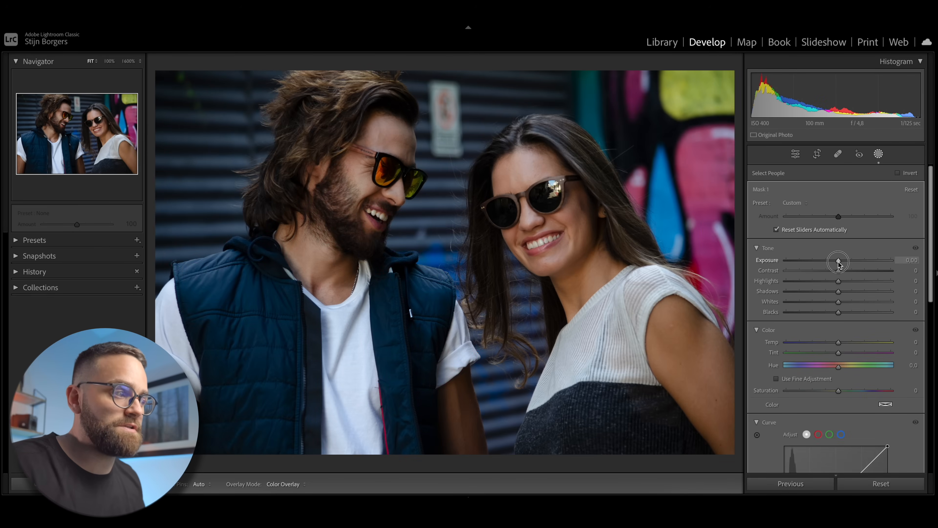
left_click_drag(838, 269, 842, 269)
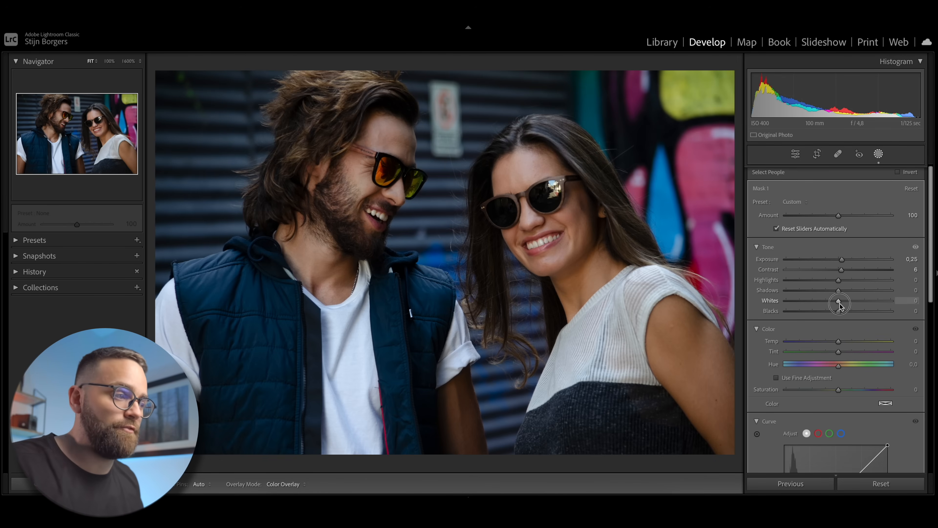
Step: Mask Person 1's clothes and shift the Hue slider so the blue vest becomes purple
left_click(878, 154)
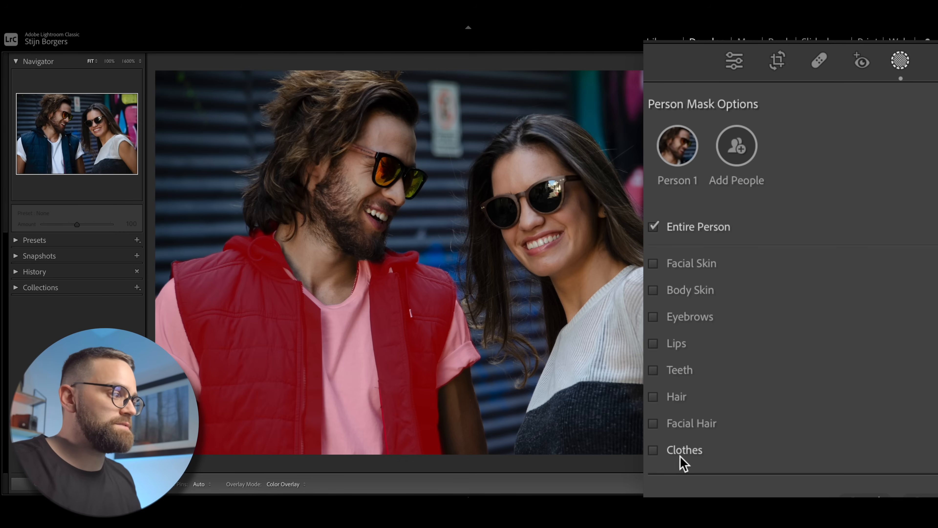
left_click(654, 450)
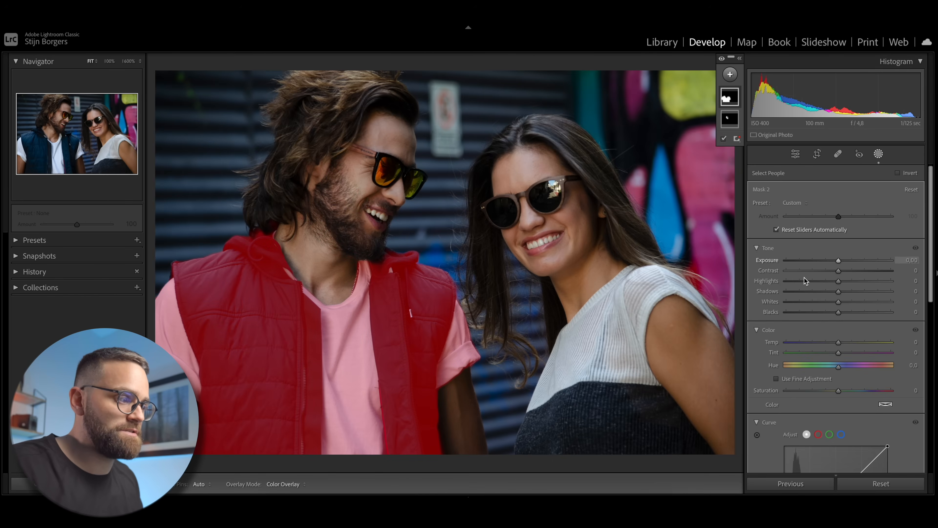
left_click_drag(838, 366, 845, 365)
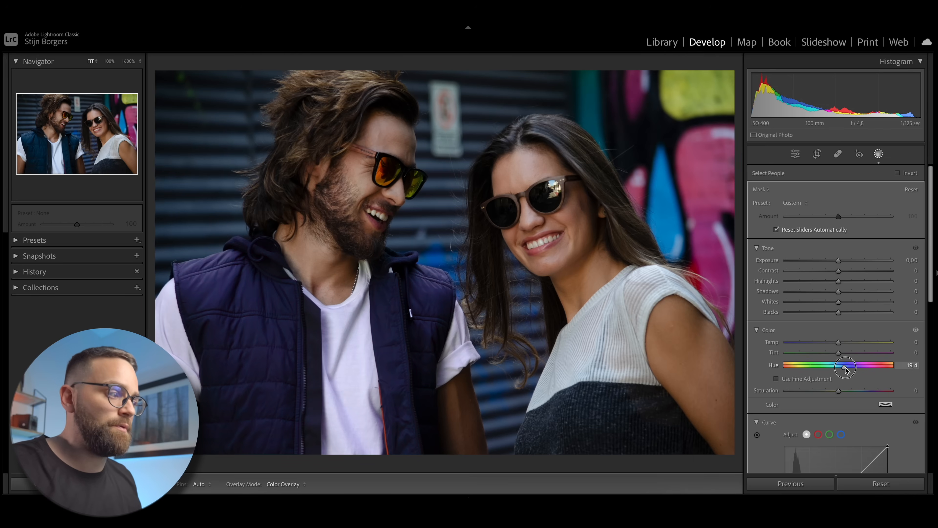
left_click_drag(845, 365, 839, 366)
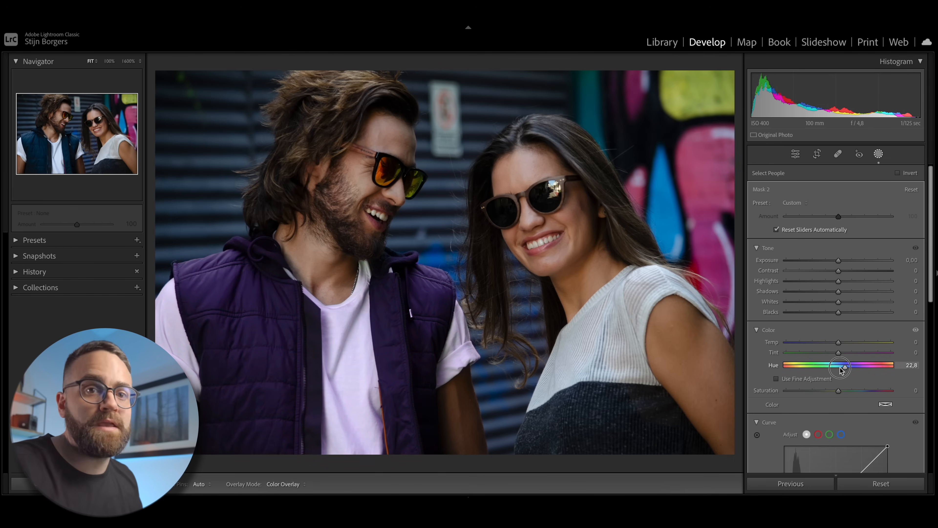
left_click_drag(840, 365, 806, 365)
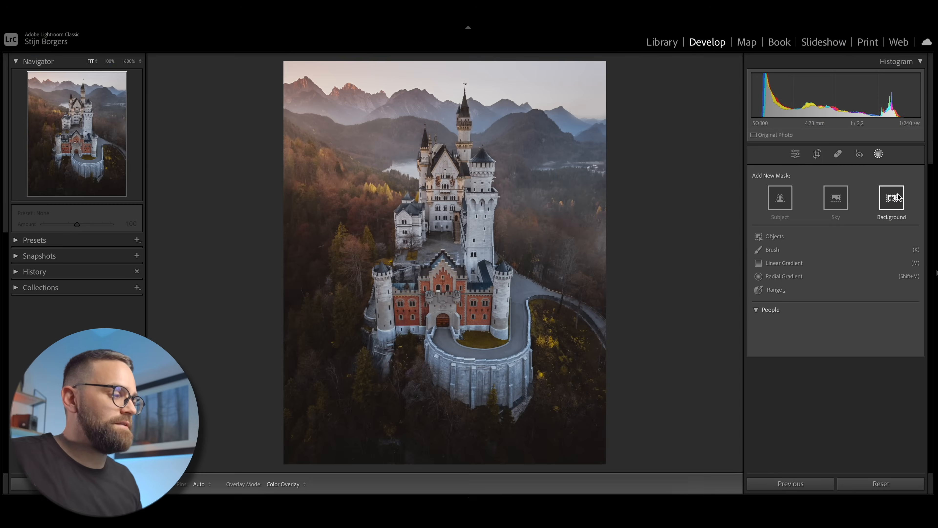
Step: Mask the castle's background and shape an S-curve that deepens the forest shadows
left_click(891, 197)
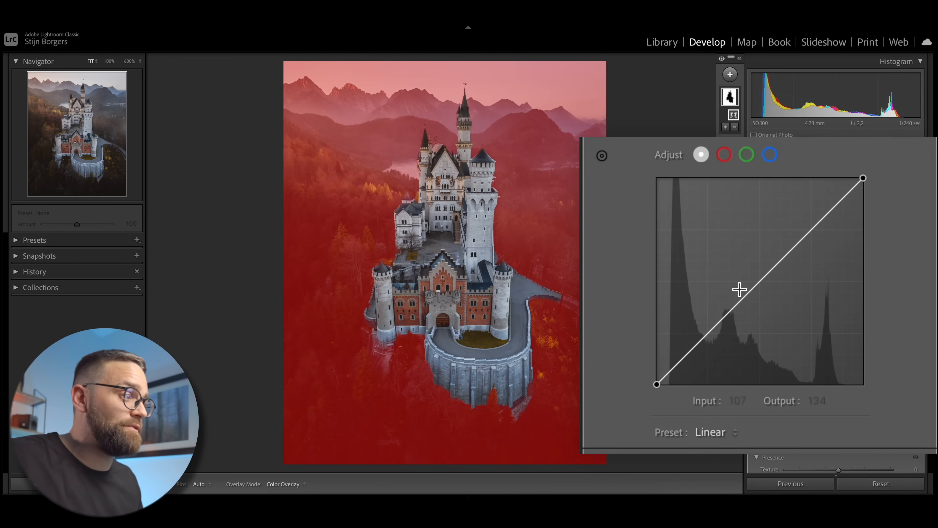
left_click_drag(740, 290, 712, 340)
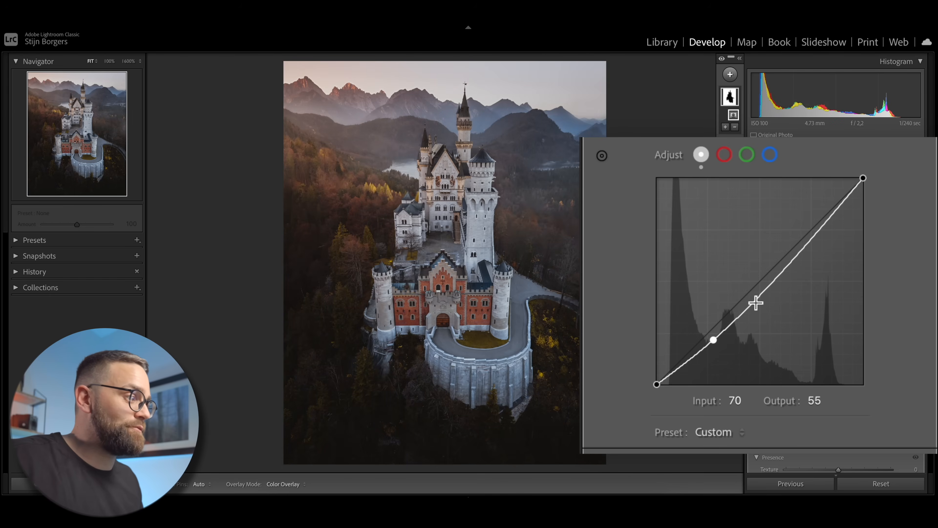
left_click_drag(756, 304, 864, 177)
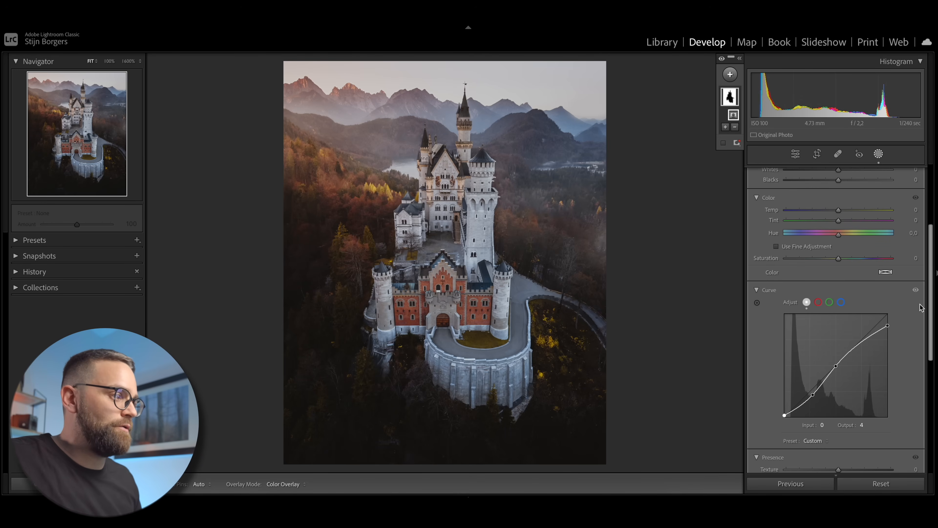
left_click(915, 290)
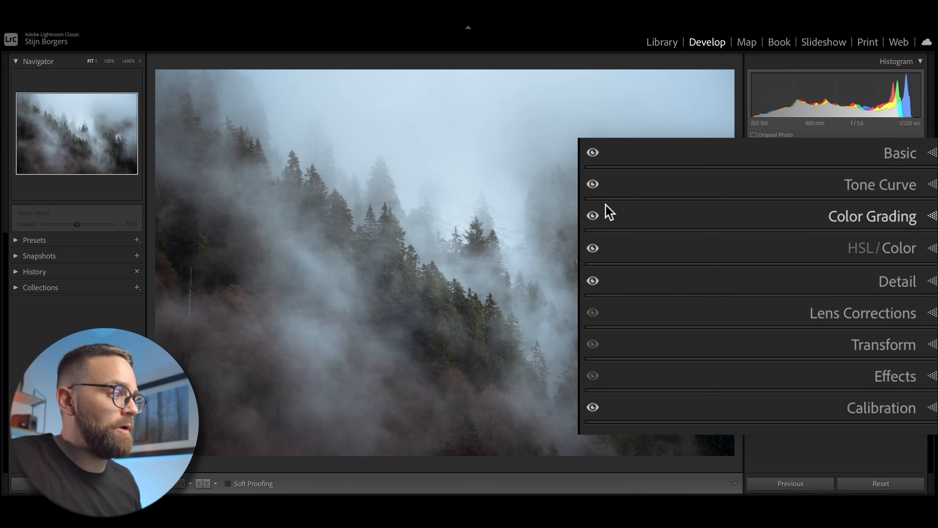
mouse_move(607, 294)
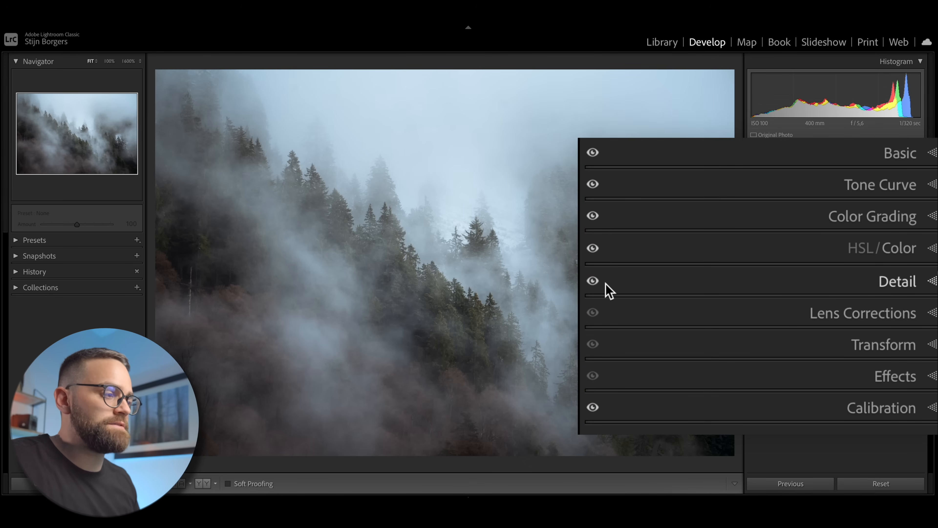
mouse_move(601, 343)
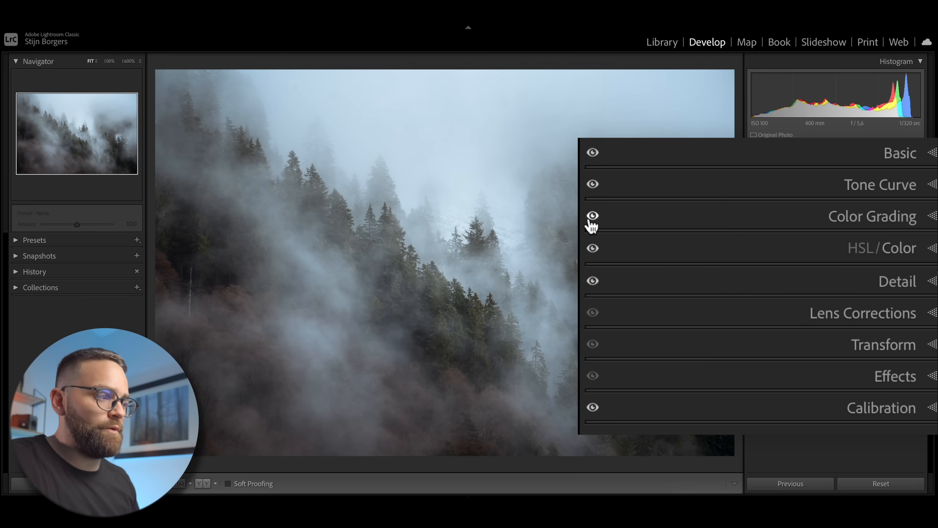
Step: Toggle the Color Grading and Tone Curve adjustments off to compare their effect
left_click(594, 183)
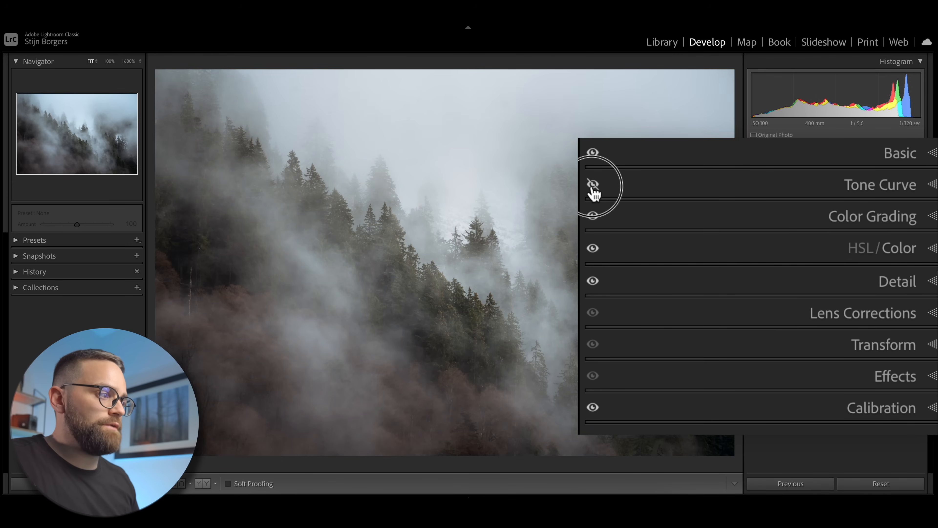
left_click(593, 184)
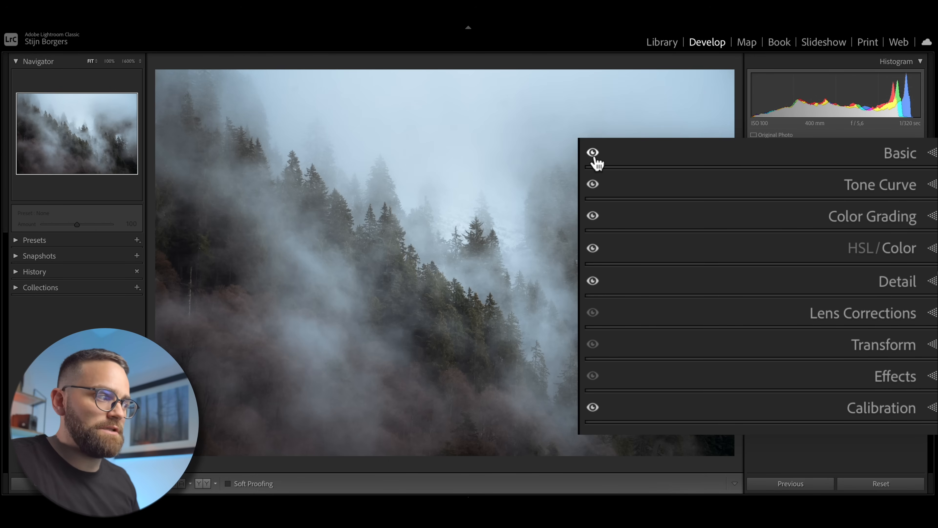
mouse_move(607, 192)
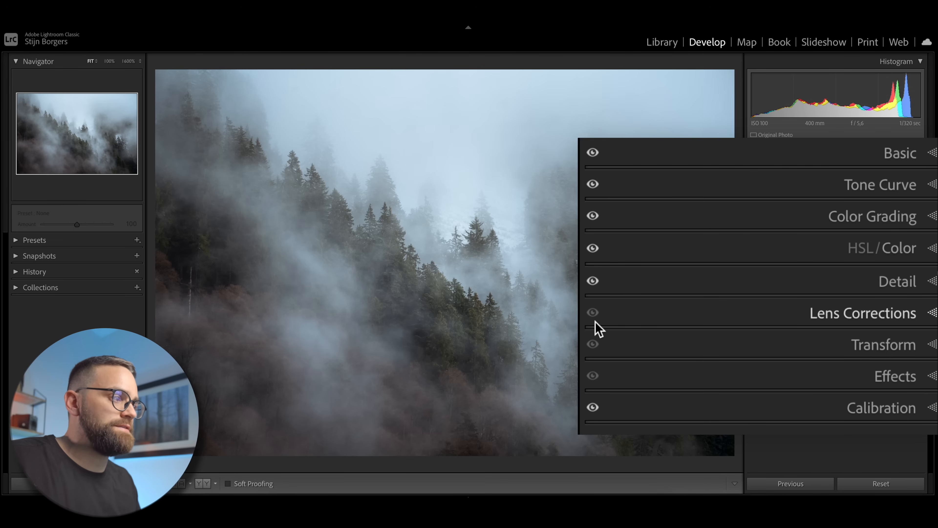
mouse_move(605, 330)
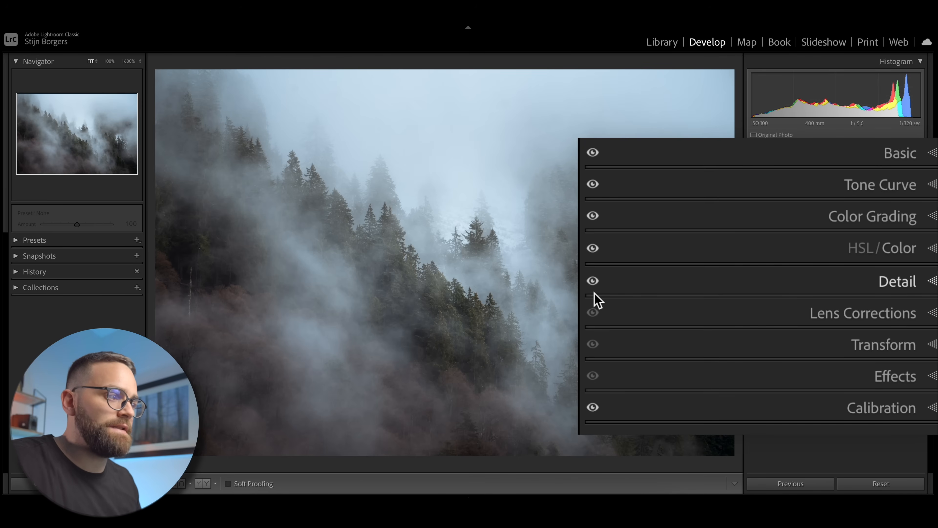
mouse_move(605, 299)
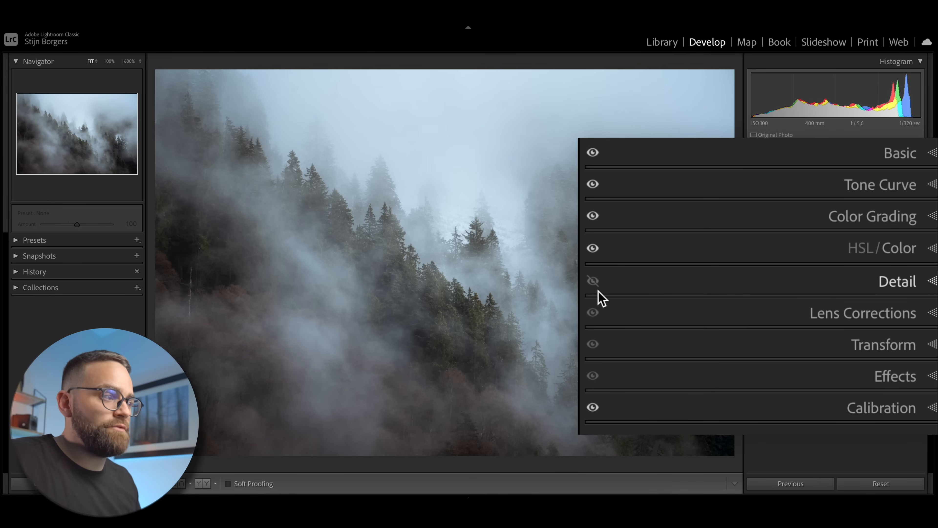
mouse_move(608, 297)
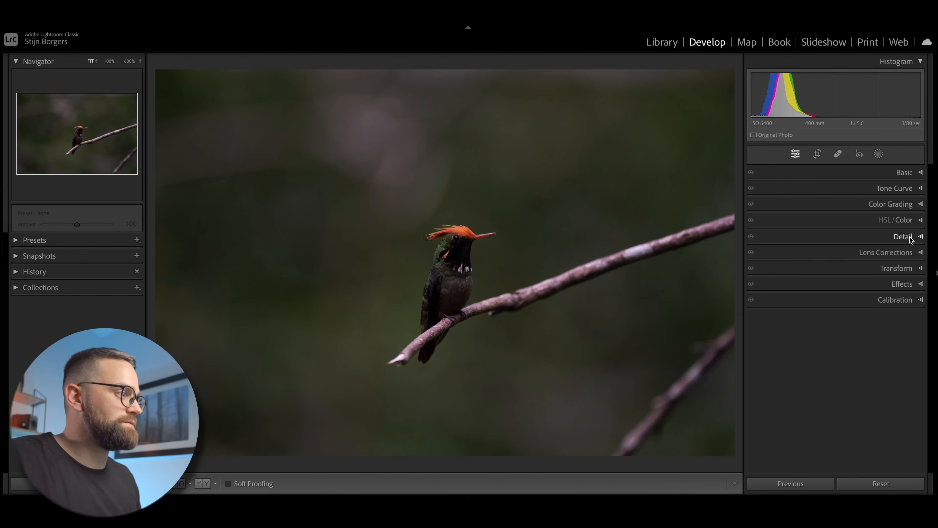
Step: In the Detail panel, expand then collapse Manual Noise Reduction, leaving only Denoise… visible
left_click(904, 236)
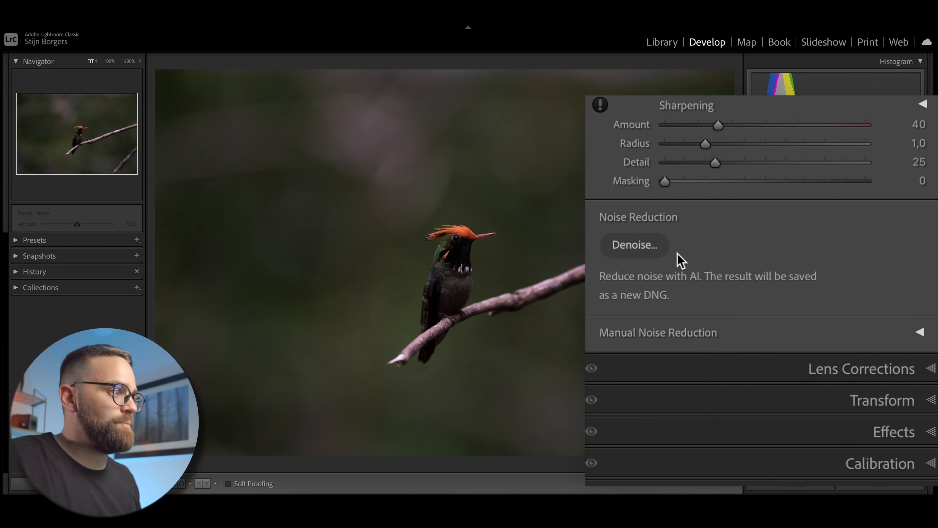
mouse_move(650, 227)
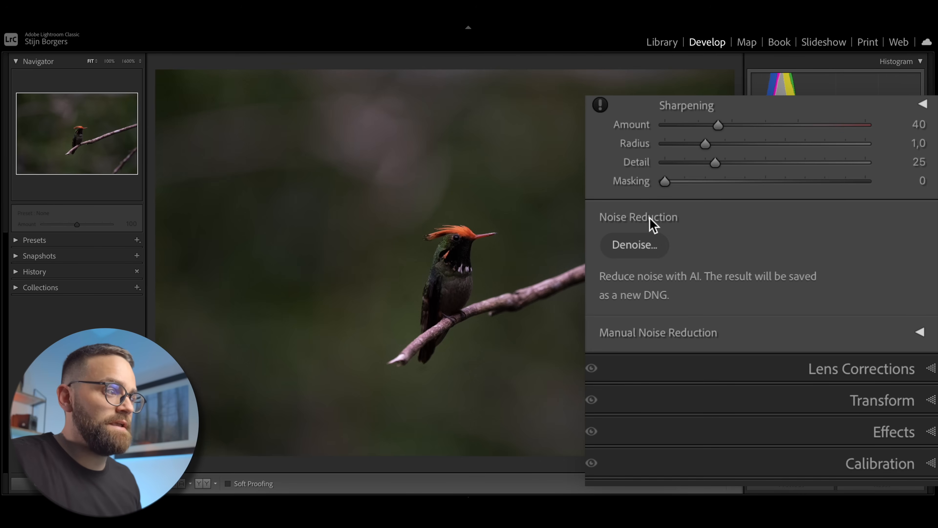
mouse_move(713, 259)
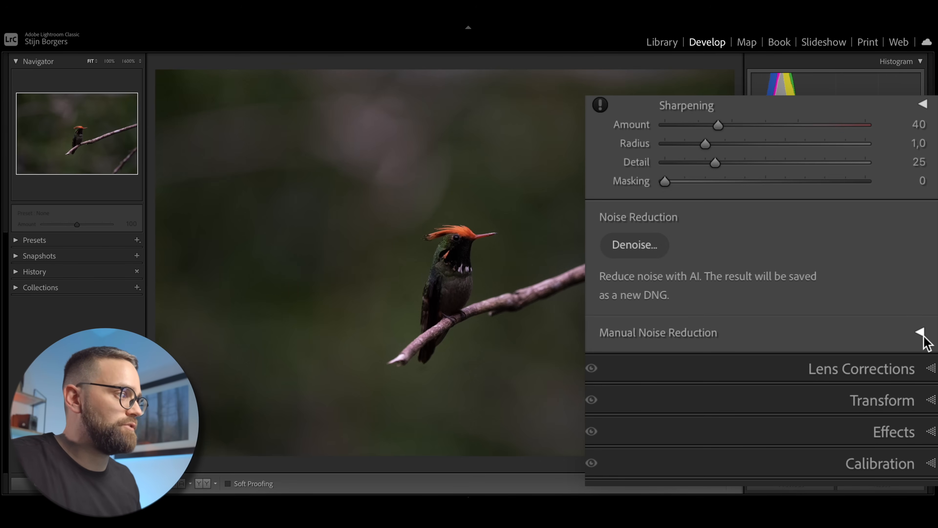
left_click(919, 334)
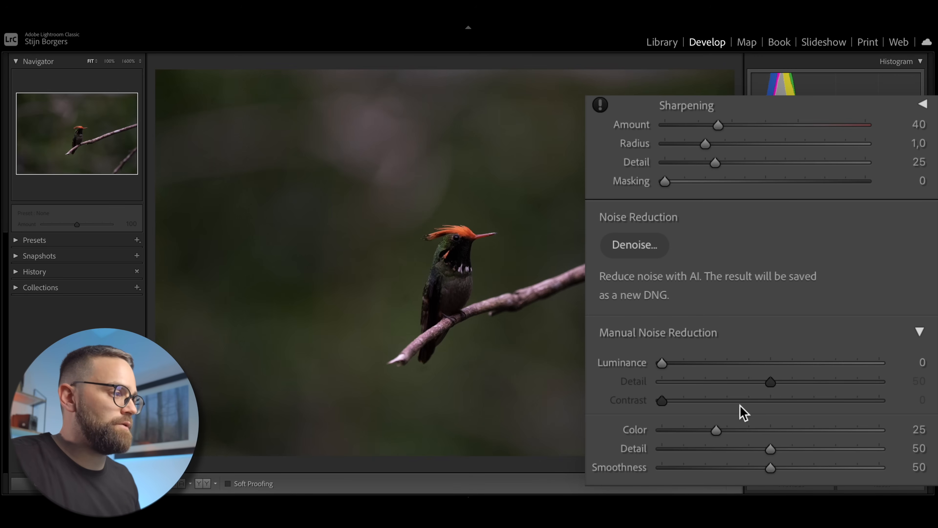
mouse_move(724, 387)
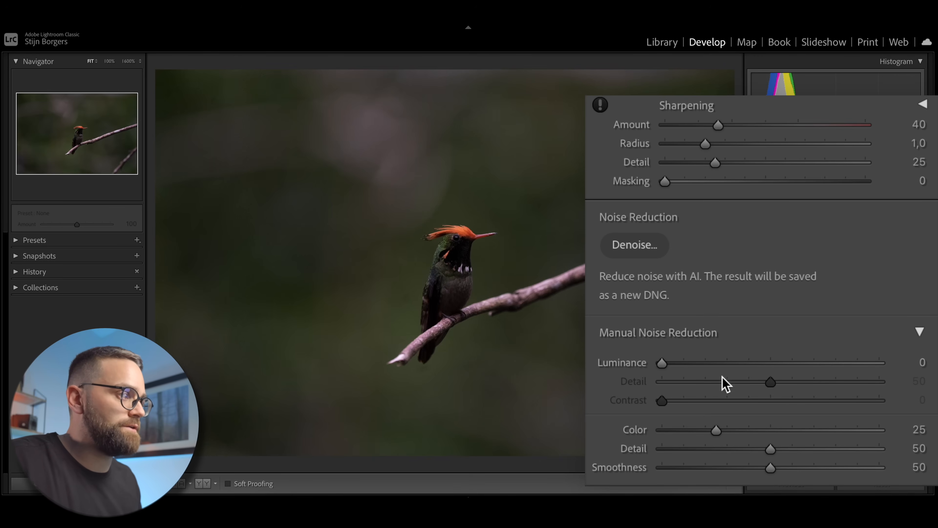
left_click(919, 331)
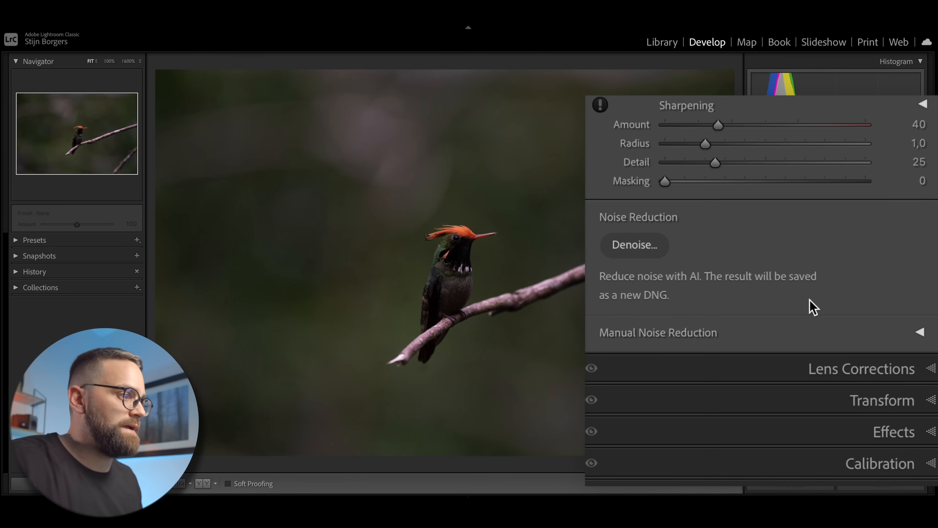
mouse_move(693, 293)
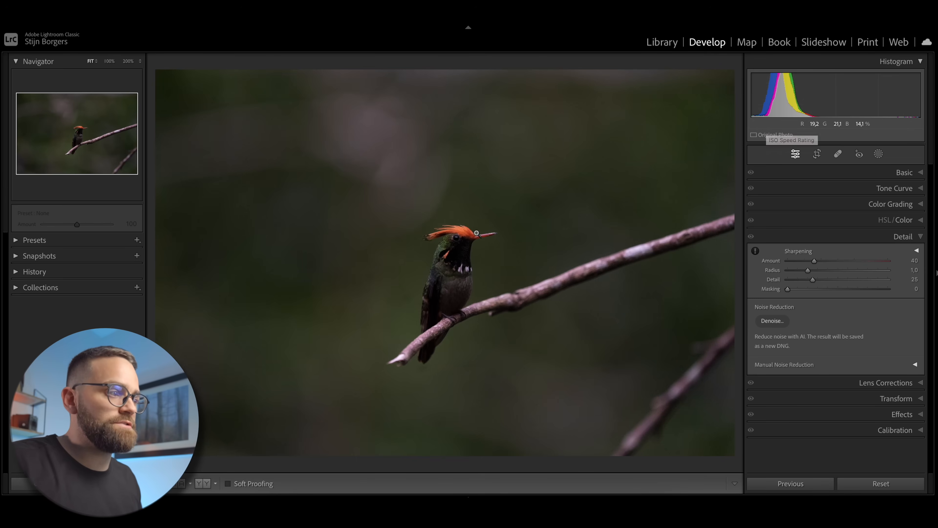
Step: Zoom to 300% on the hummingbird's head to reveal the image noise
left_click(476, 233)
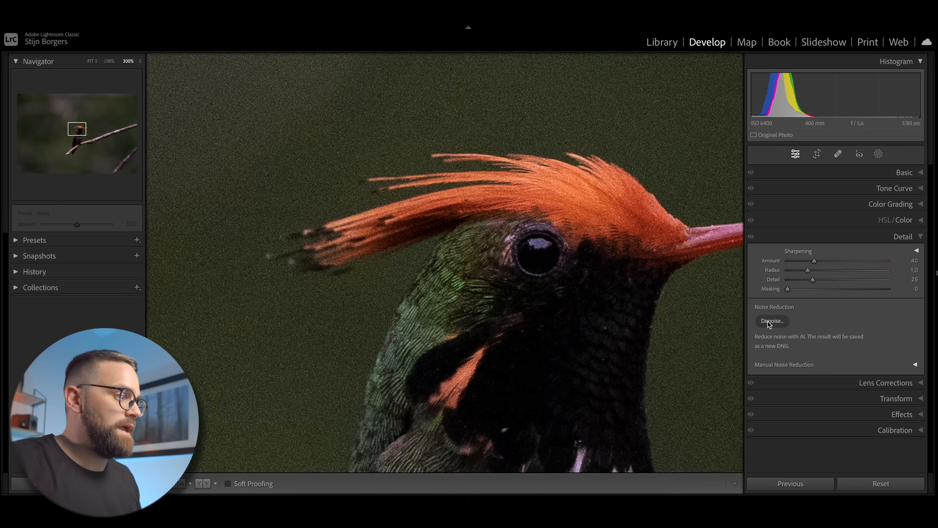
Step: Preview AI Denoise at amounts 5, 1 and 100, then return the amount to 50
left_click(772, 320)
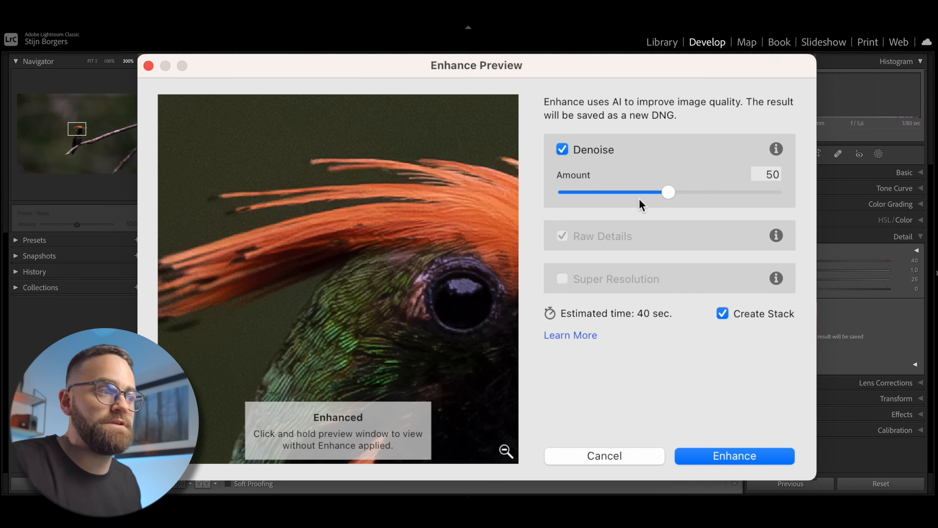
mouse_move(655, 204)
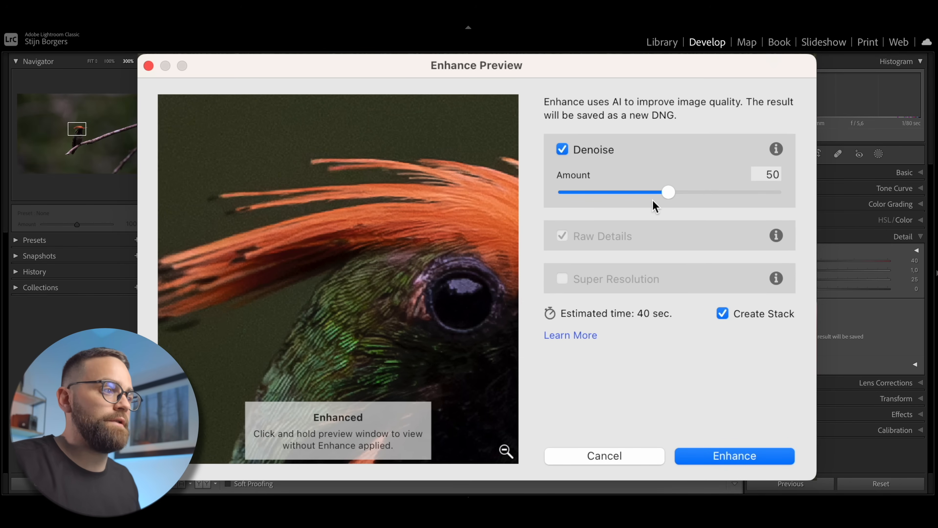
mouse_move(665, 200)
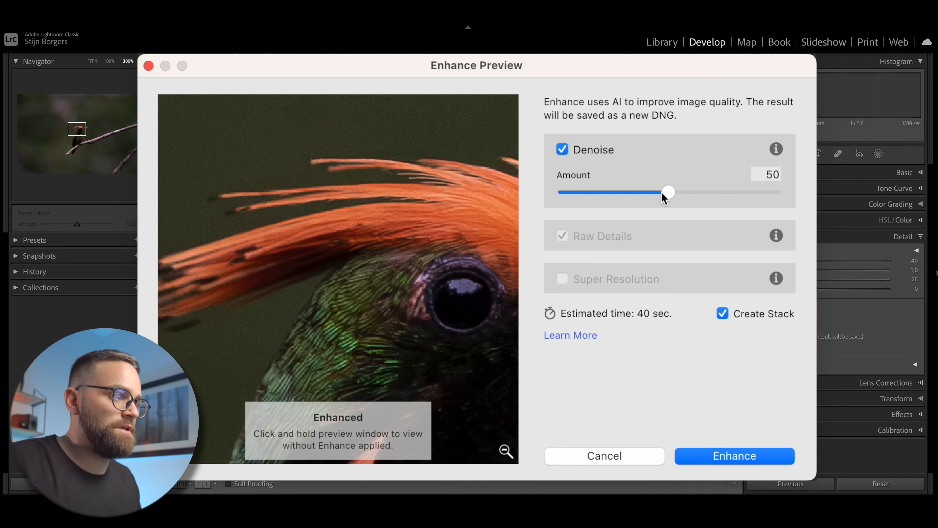
left_click_drag(668, 192, 564, 192)
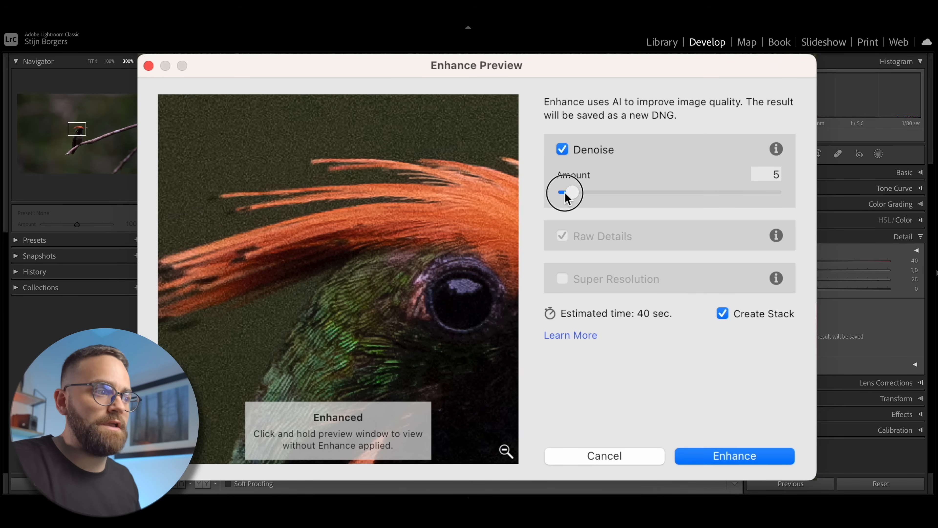
left_click_drag(568, 192, 564, 192)
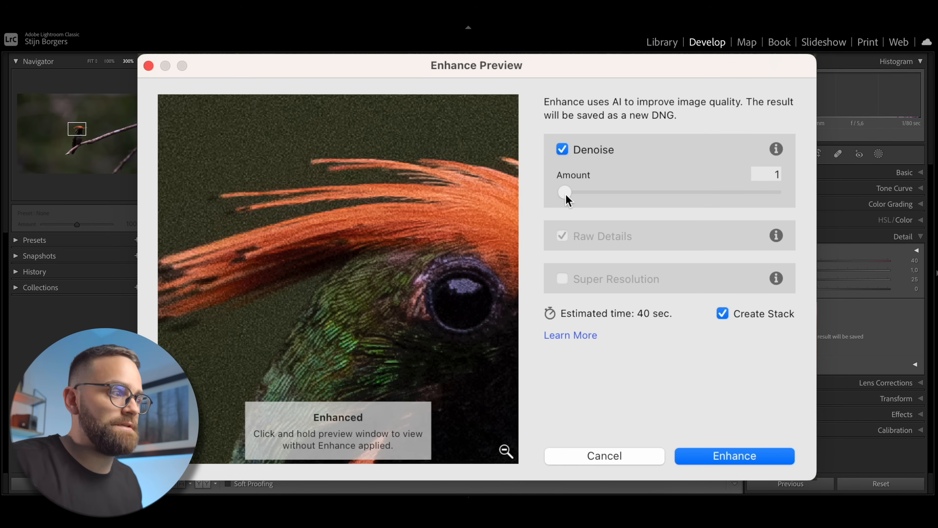
left_click_drag(566, 192, 776, 192)
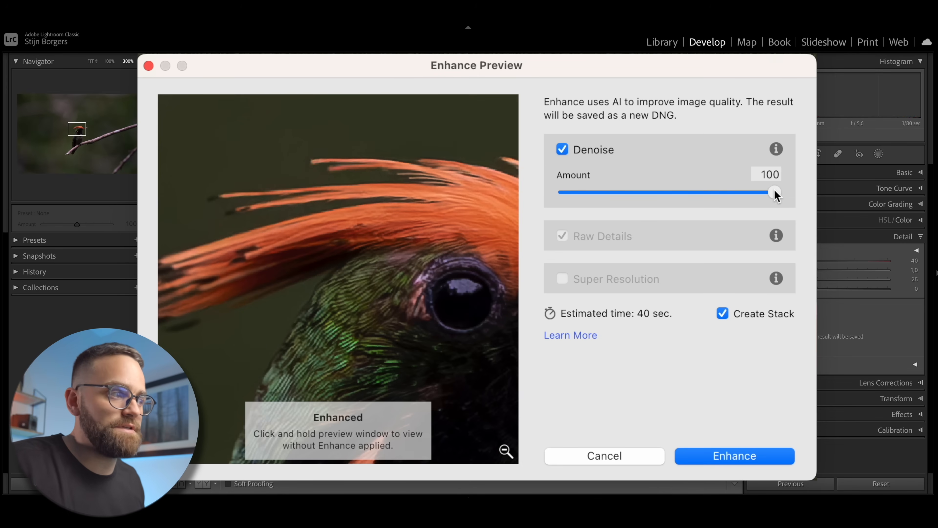
left_click_drag(775, 192, 668, 192)
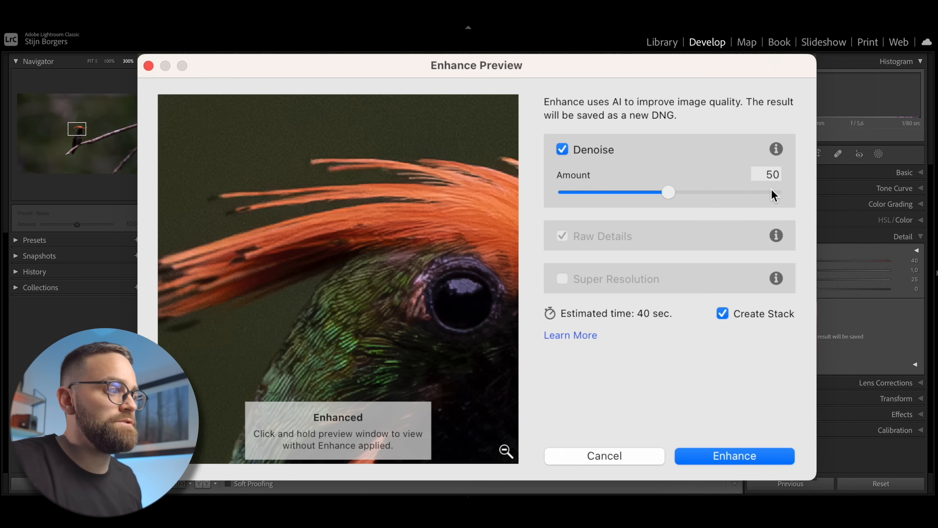
mouse_move(674, 211)
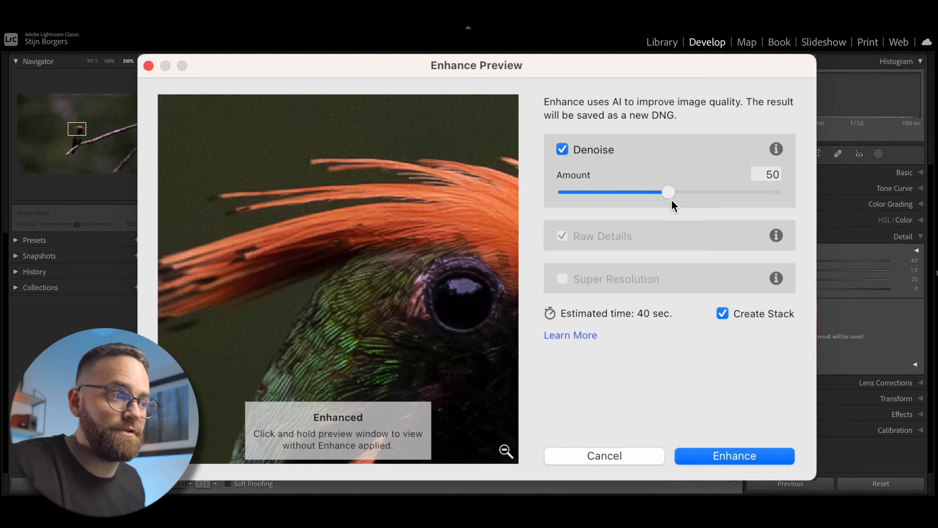
mouse_move(603, 273)
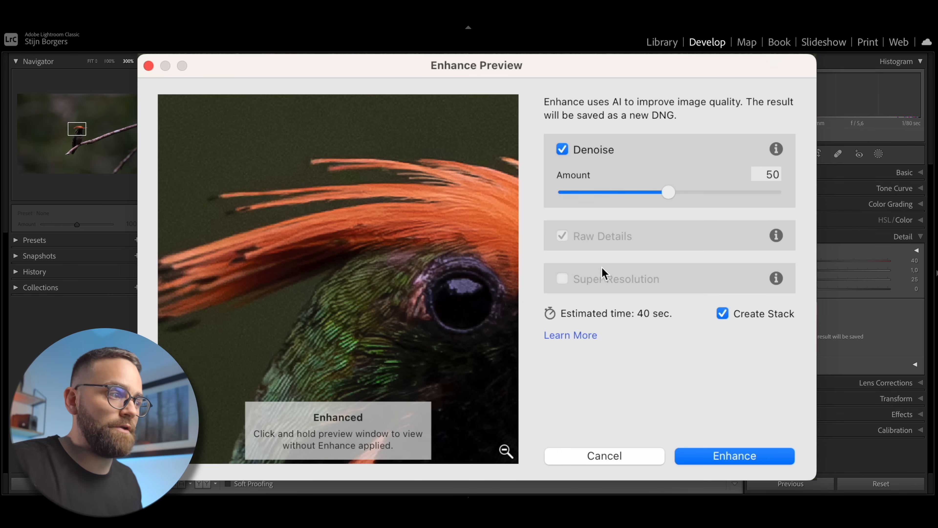
mouse_move(629, 286)
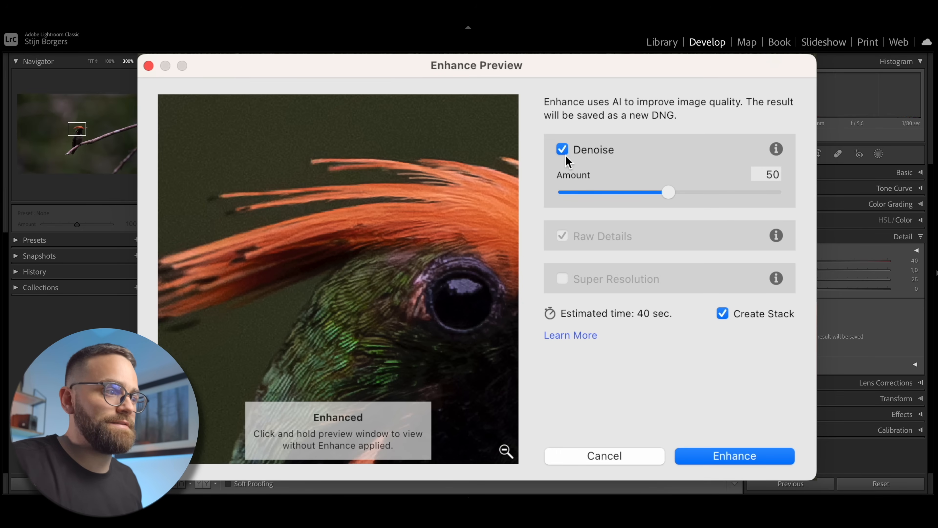
left_click(562, 149)
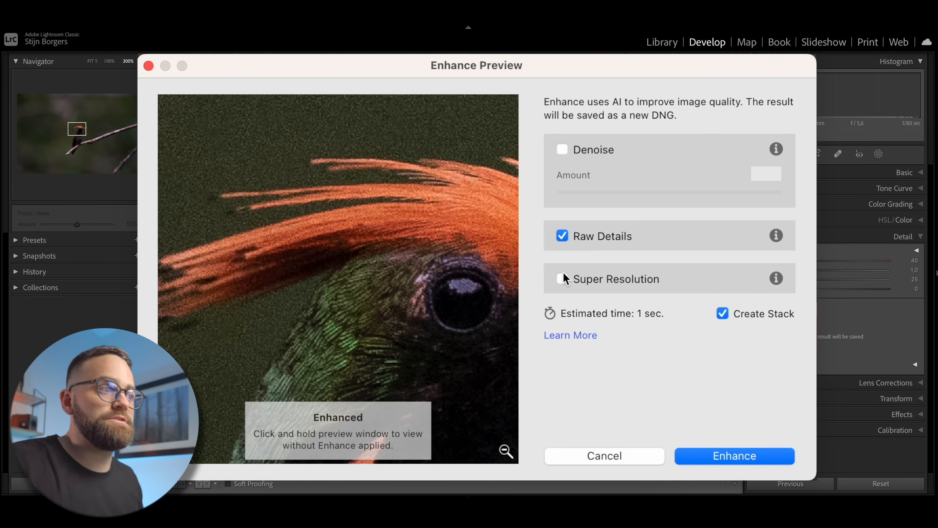
left_click(562, 279)
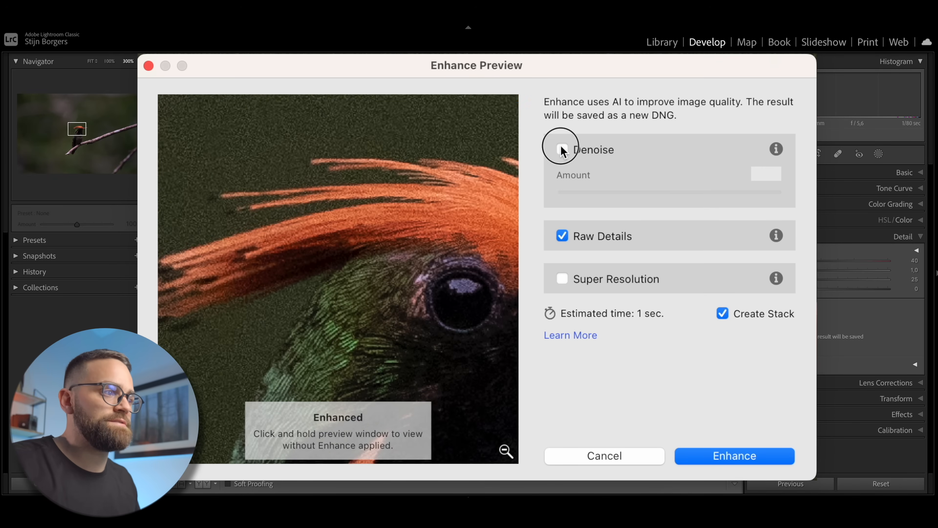
left_click(562, 150)
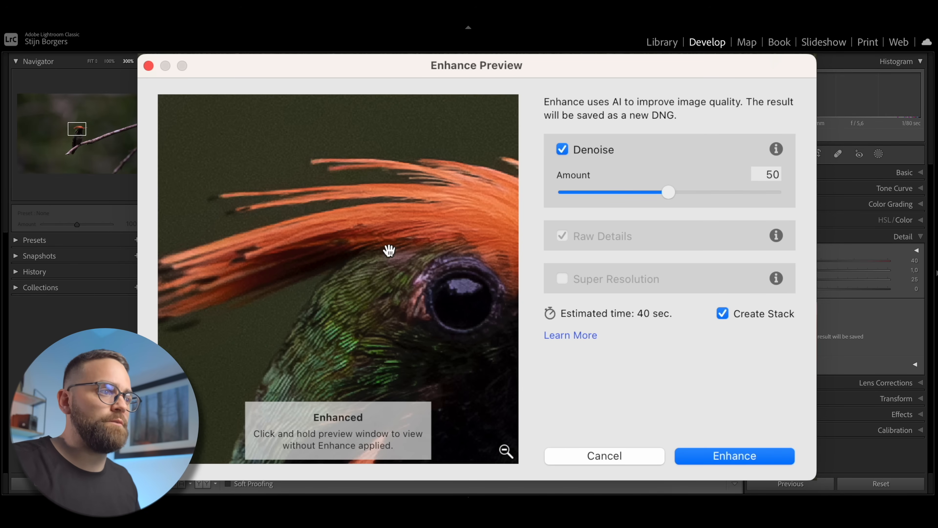
left_click(388, 254)
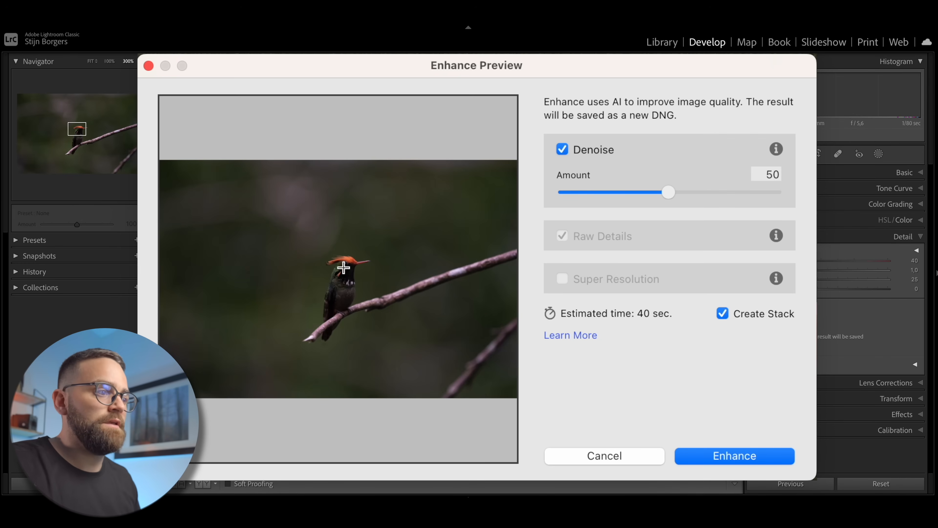
mouse_move(345, 271)
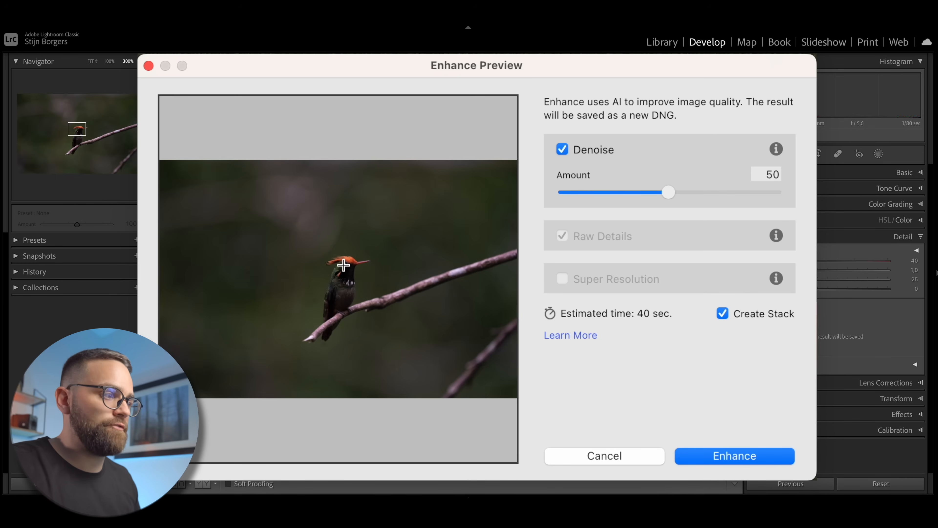
left_click(343, 269)
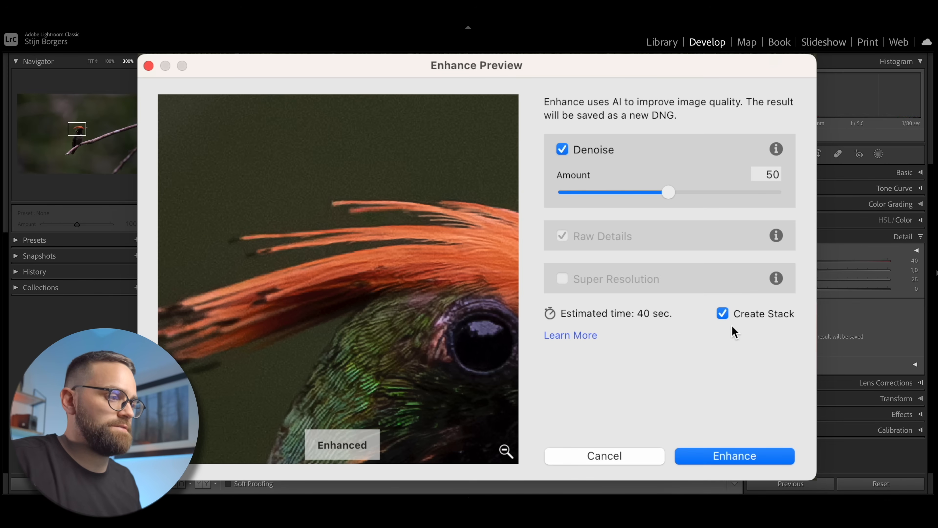
Step: Run Enhance to generate the Enhanced-NR DNG stacked with the original
left_click(735, 455)
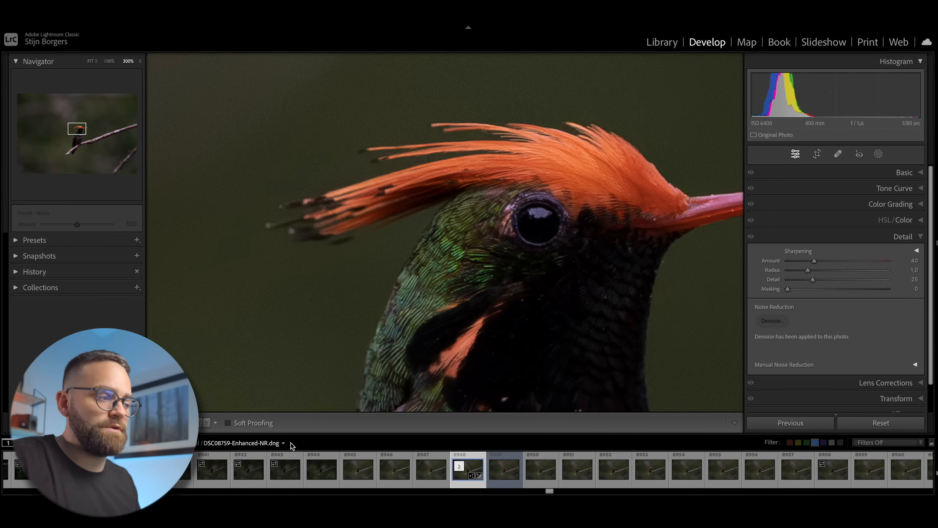
Step: Compare the denoised DNG with the original, panning across chest, head, eye and throat feathers
left_click(504, 471)
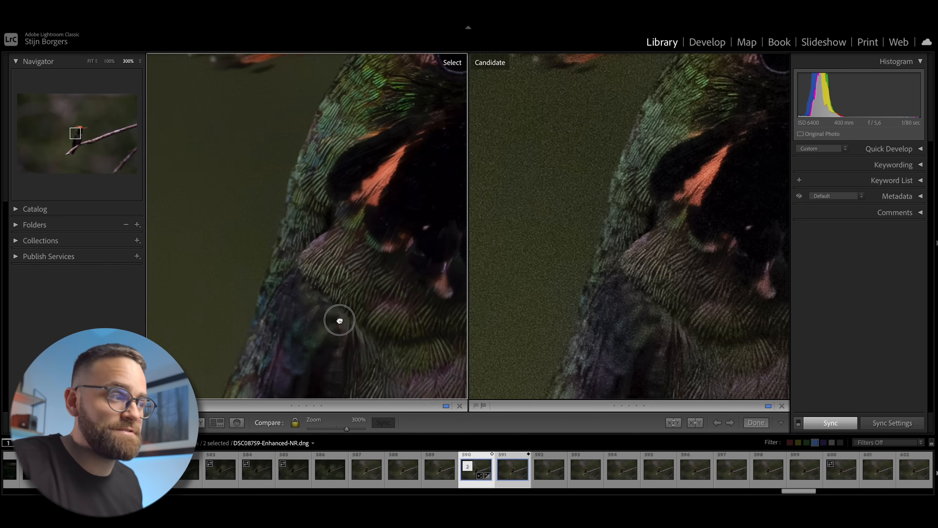
left_click_drag(339, 320, 330, 212)
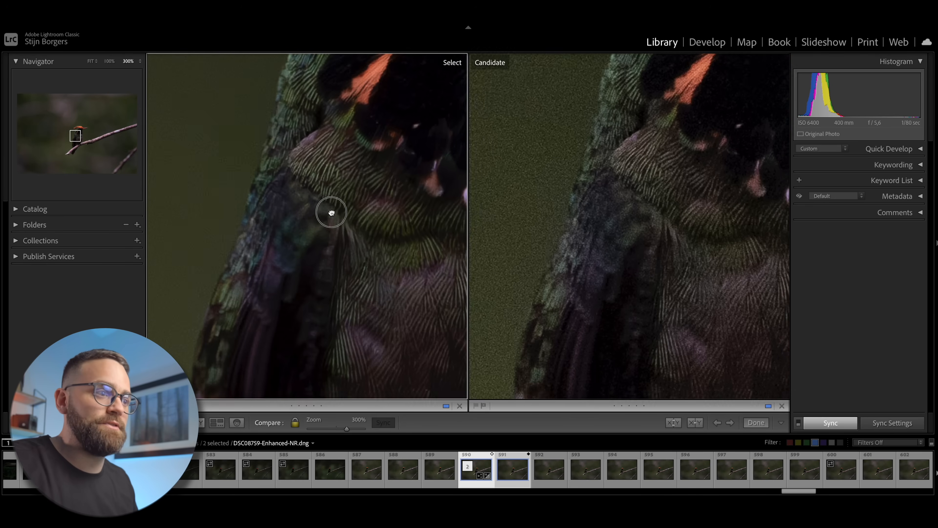
left_click_drag(331, 212, 323, 262)
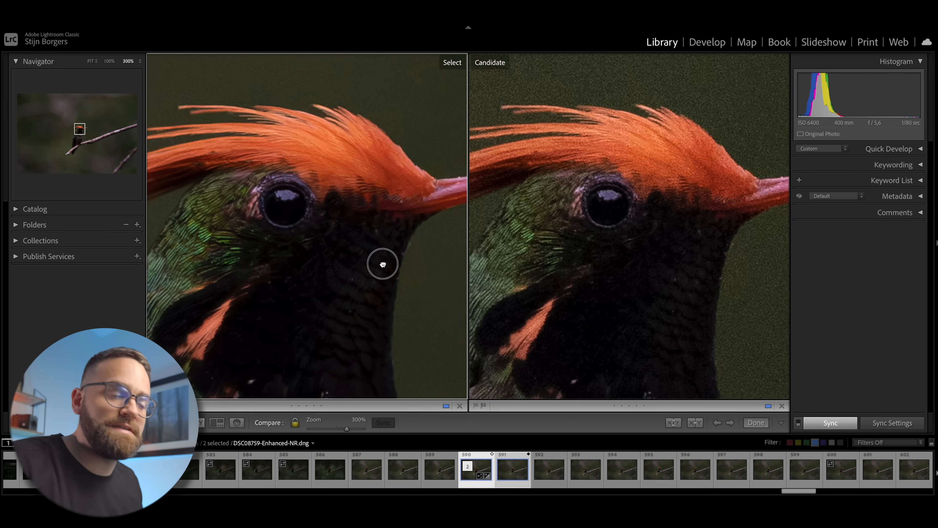
left_click_drag(383, 263, 342, 315)
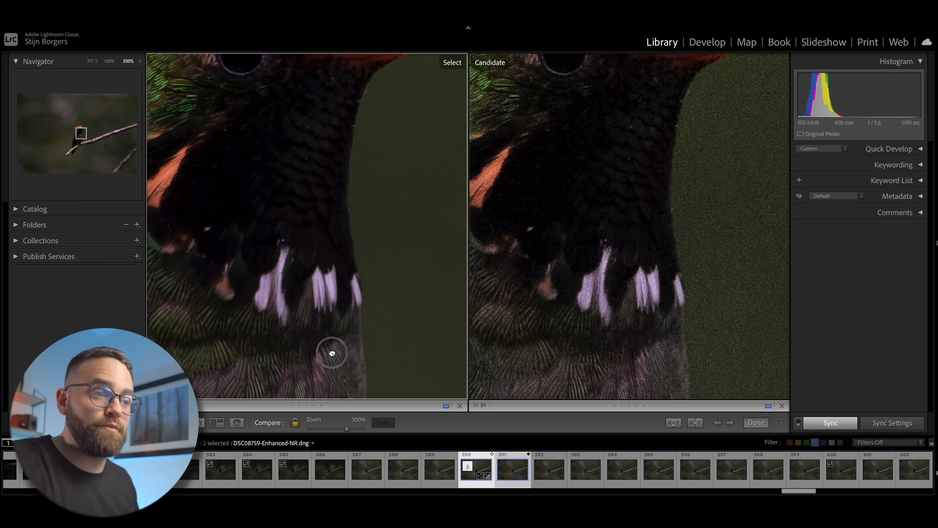
left_click_drag(332, 353, 372, 285)
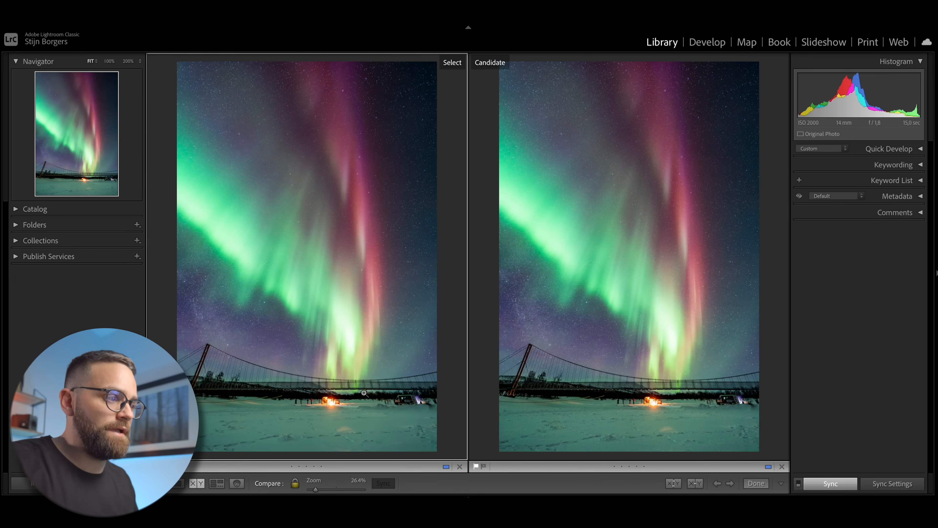
mouse_move(744, 185)
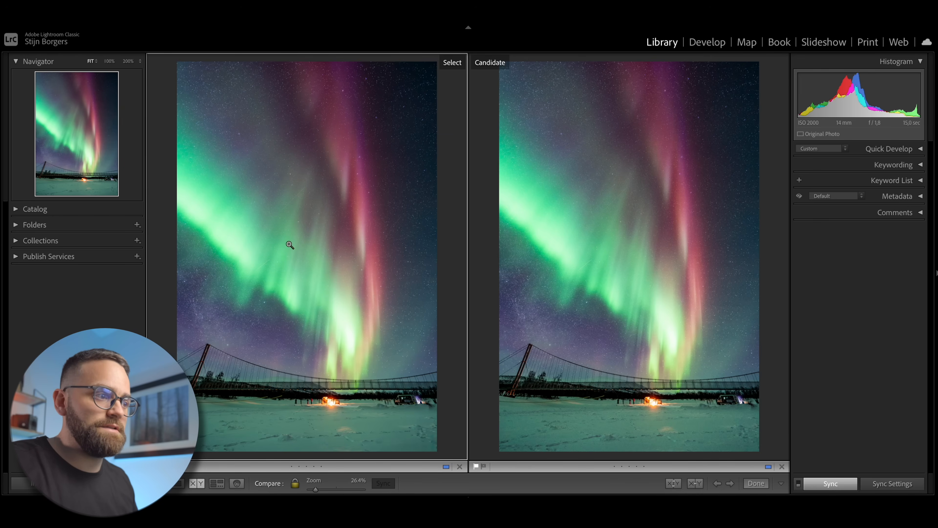
mouse_move(330, 268)
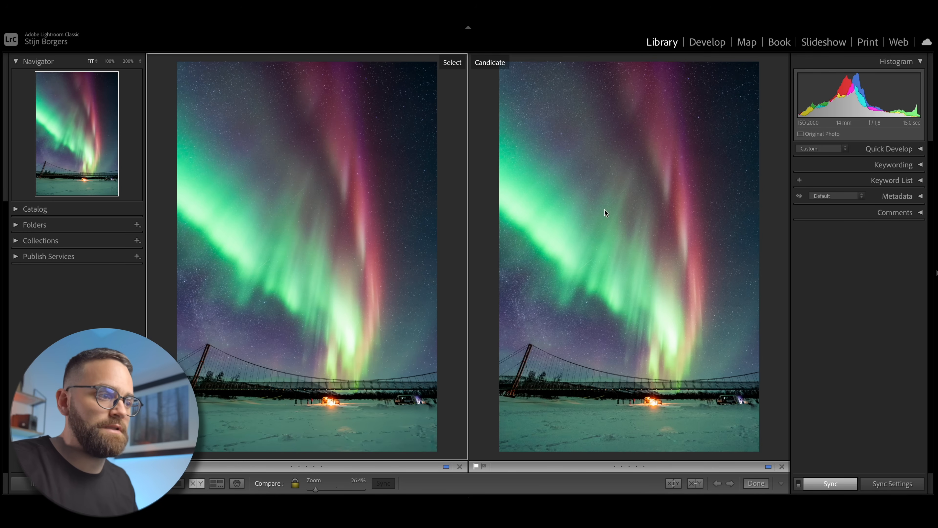
mouse_move(463, 313)
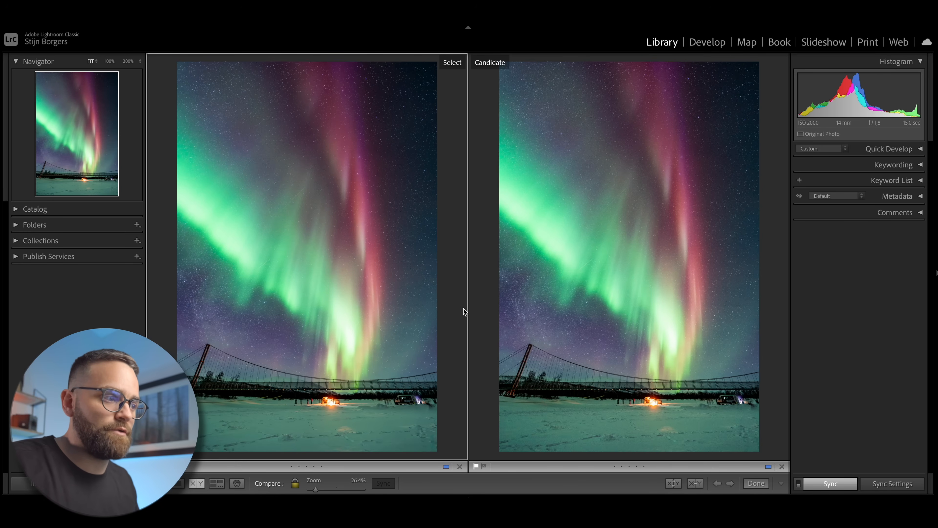